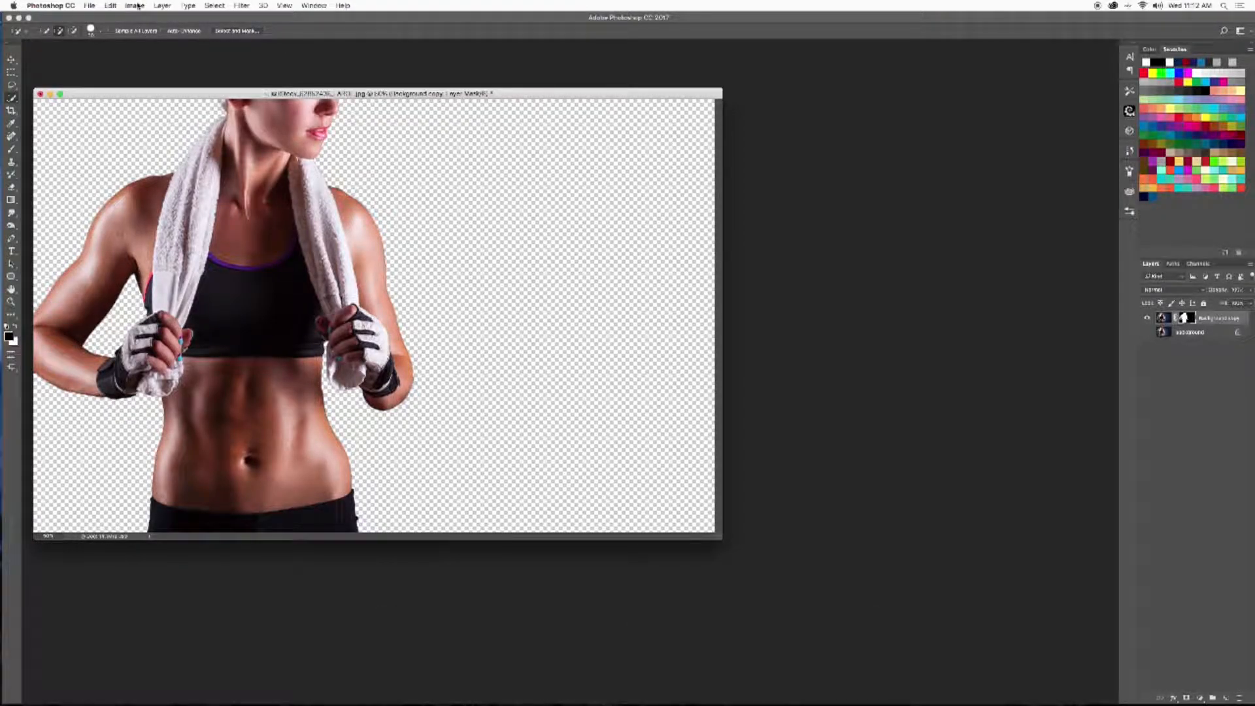
Open the Image menu to reach the Duplicate command for the cut-out document.
{"action": "left_click", "coordinate": [135, 6]}
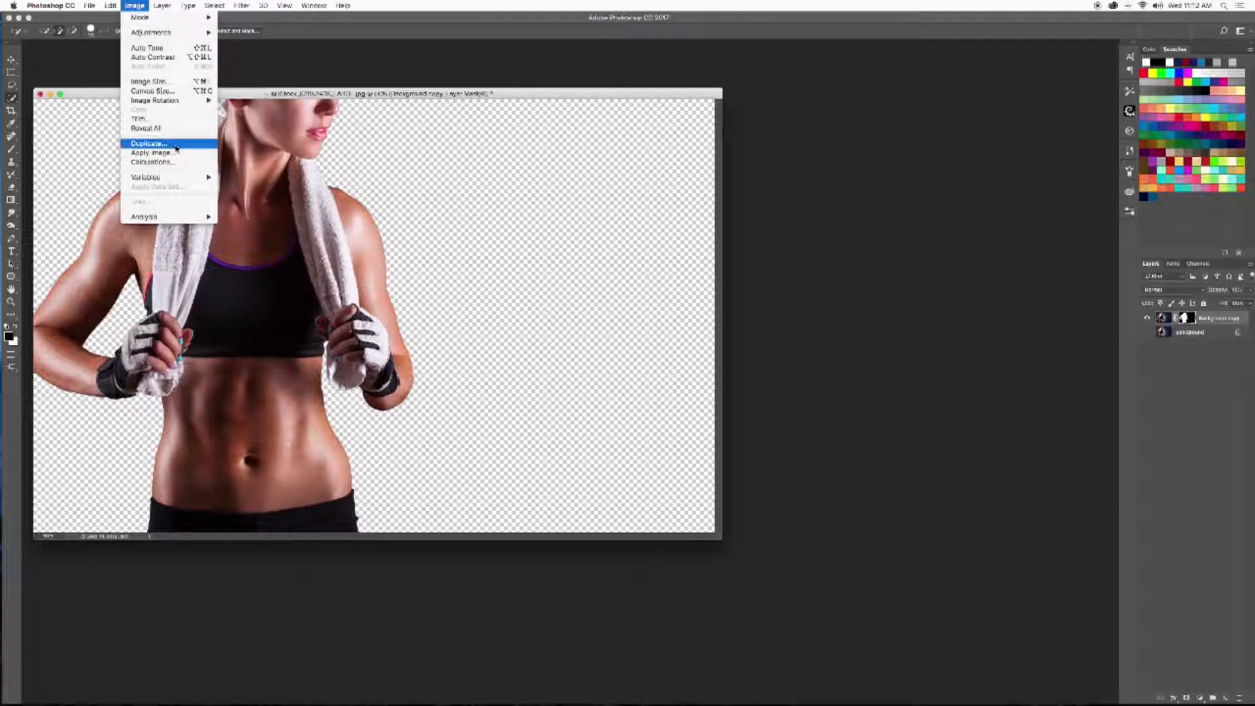